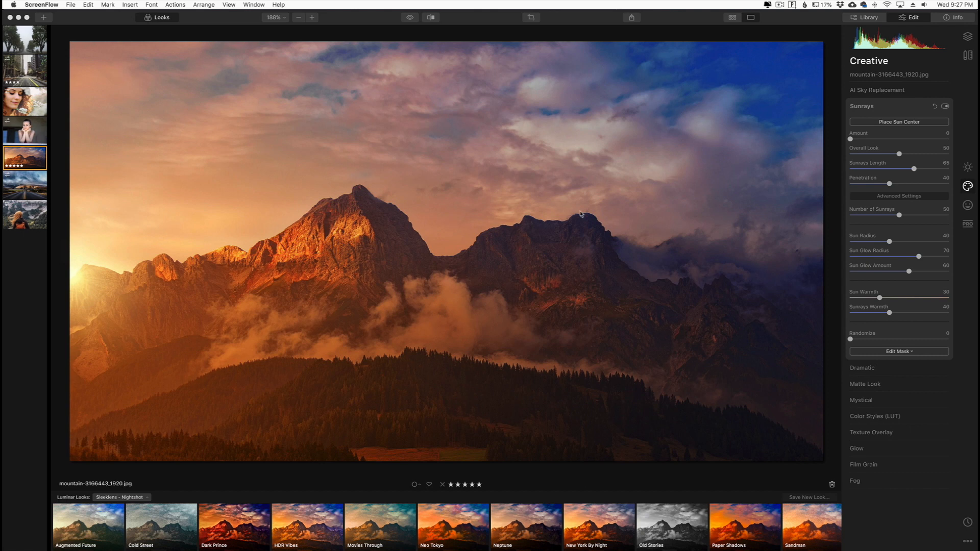
pyautogui.moveTo(968, 215)
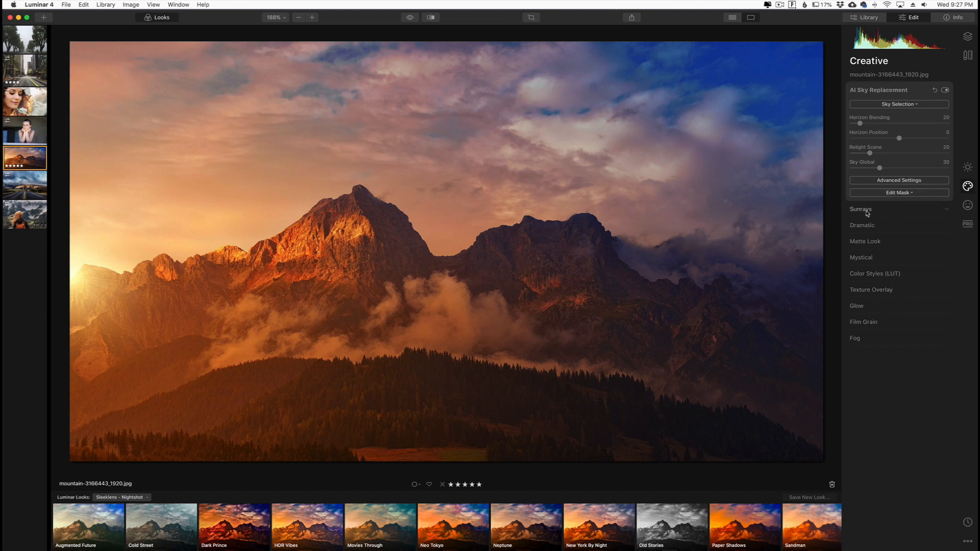
# Expand the Sunrays filter and enter sun-centre placement mode for the left edge
pyautogui.click(861, 210)
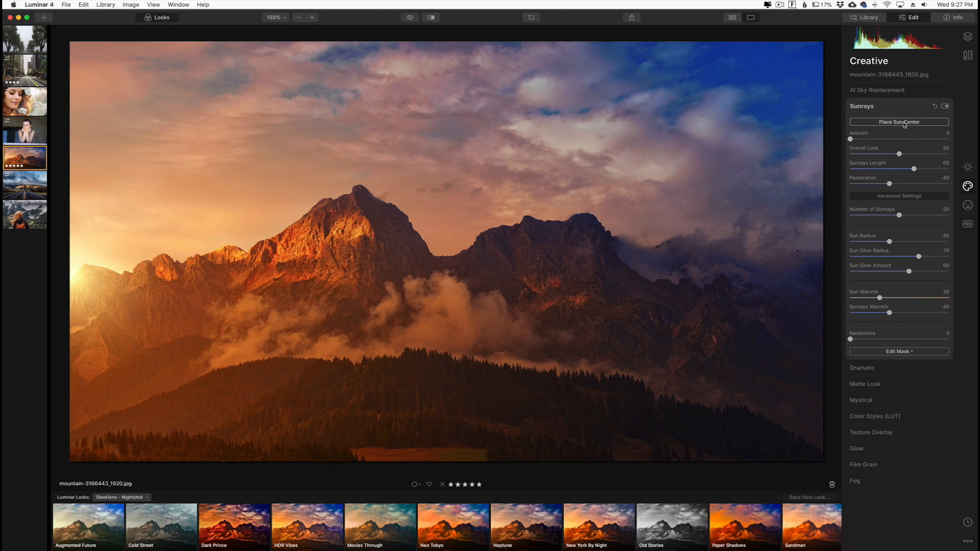
pyautogui.click(898, 121)
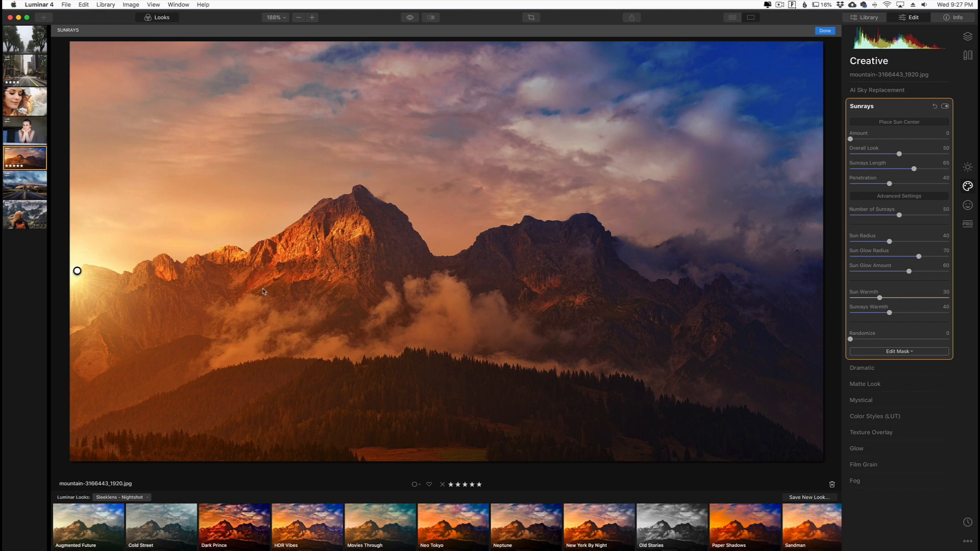
pyautogui.moveTo(642, 252)
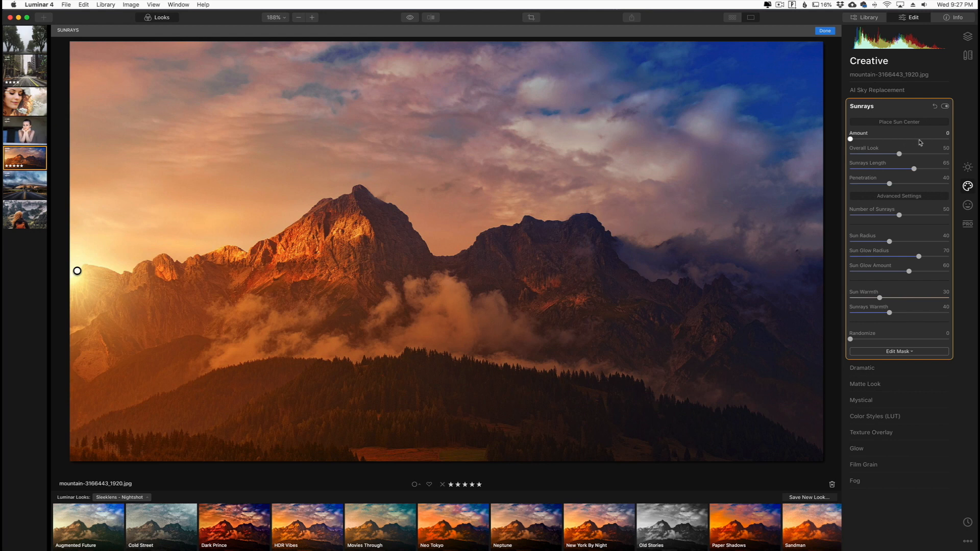
# Preview the Sunrays Amount up to 100, then settle it at a subtle 20
pyautogui.moveTo(850, 139); pyautogui.dragTo(853, 139)
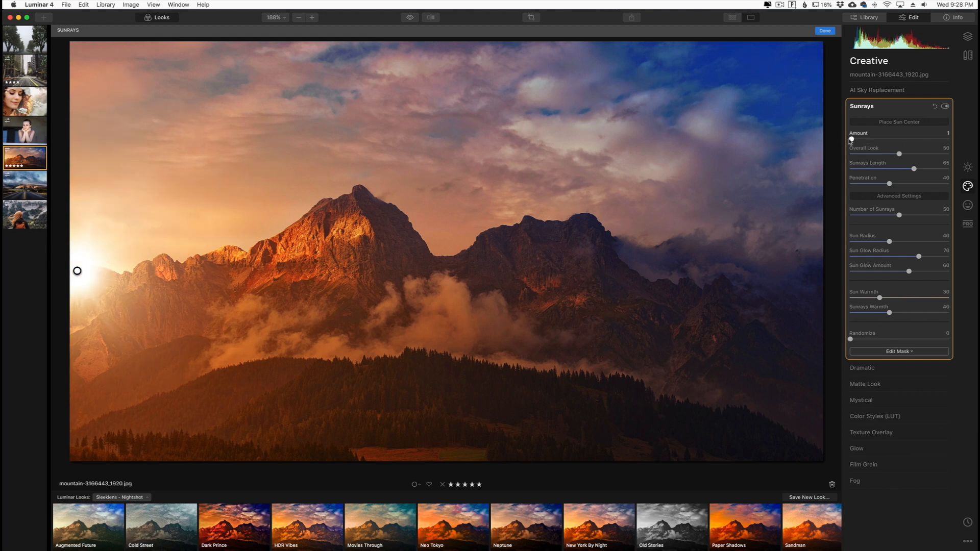
pyautogui.moveTo(851, 139); pyautogui.dragTo(849, 138)
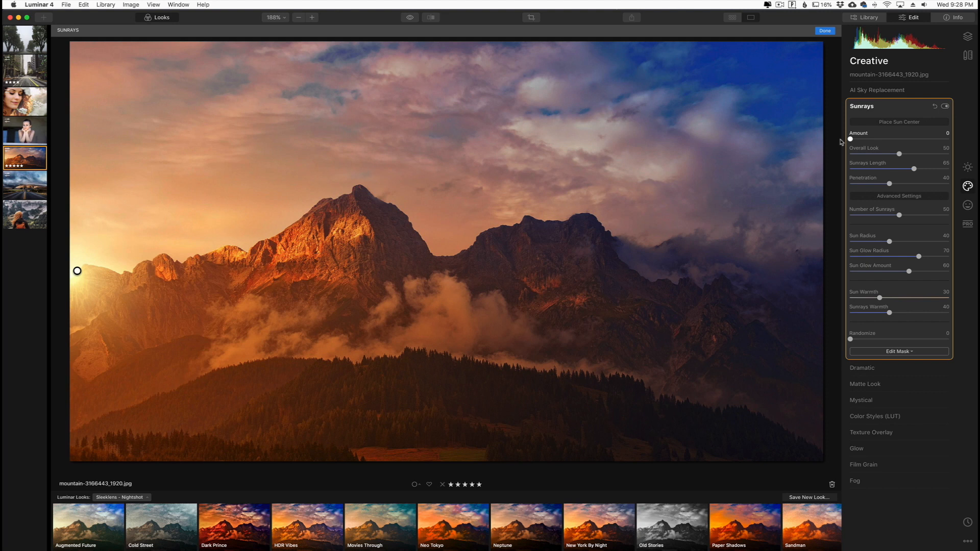
pyautogui.moveTo(851, 138); pyautogui.dragTo(853, 137)
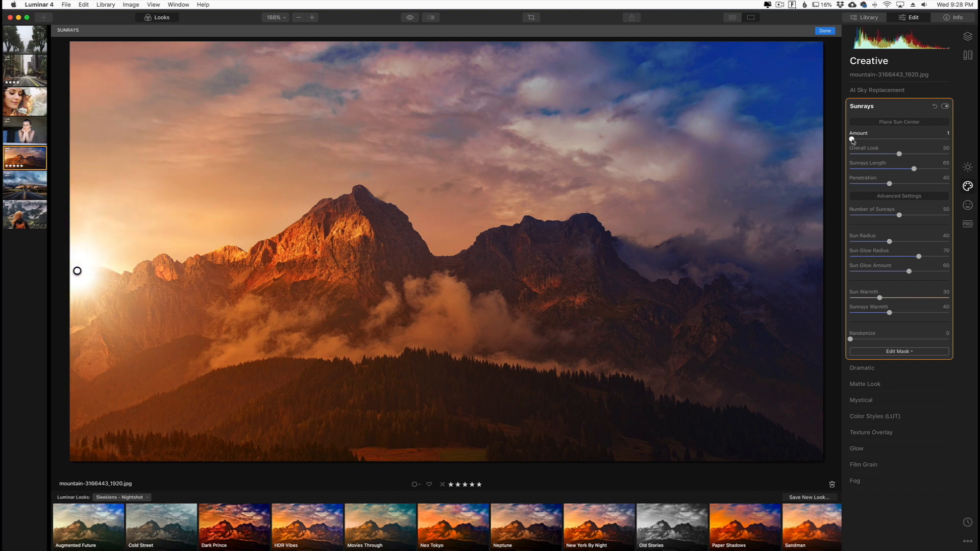
pyautogui.moveTo(850, 139); pyautogui.dragTo(909, 139)
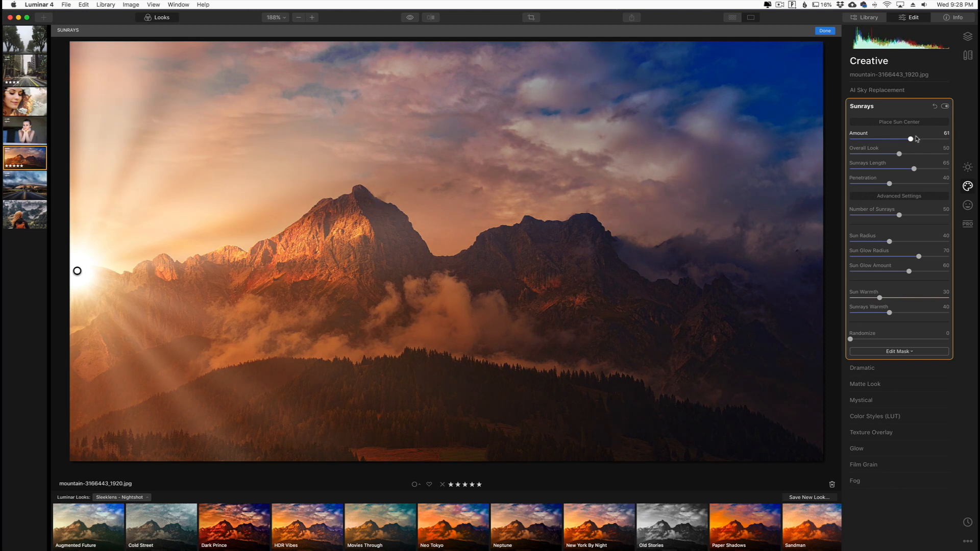
pyautogui.moveTo(912, 139); pyautogui.dragTo(948, 139)
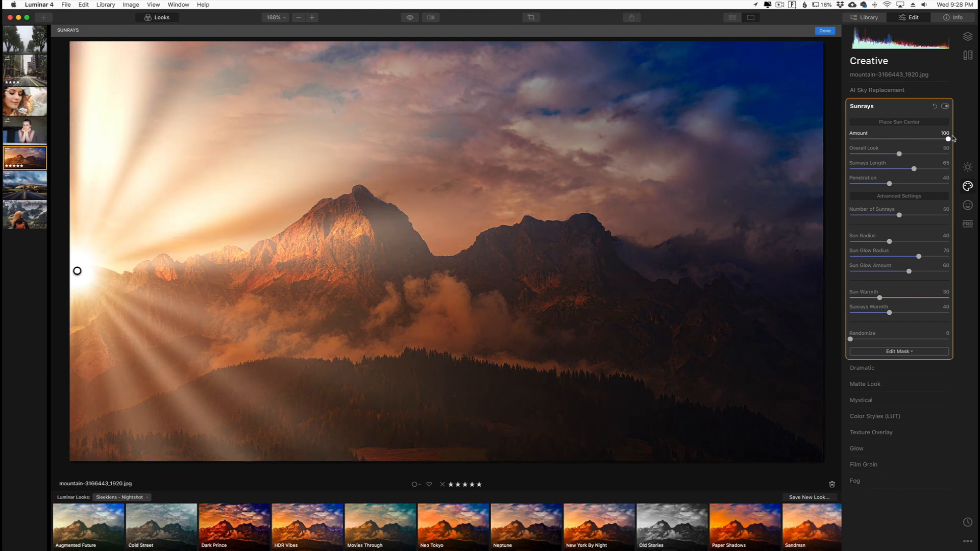
pyautogui.moveTo(948, 140); pyautogui.dragTo(947, 140)
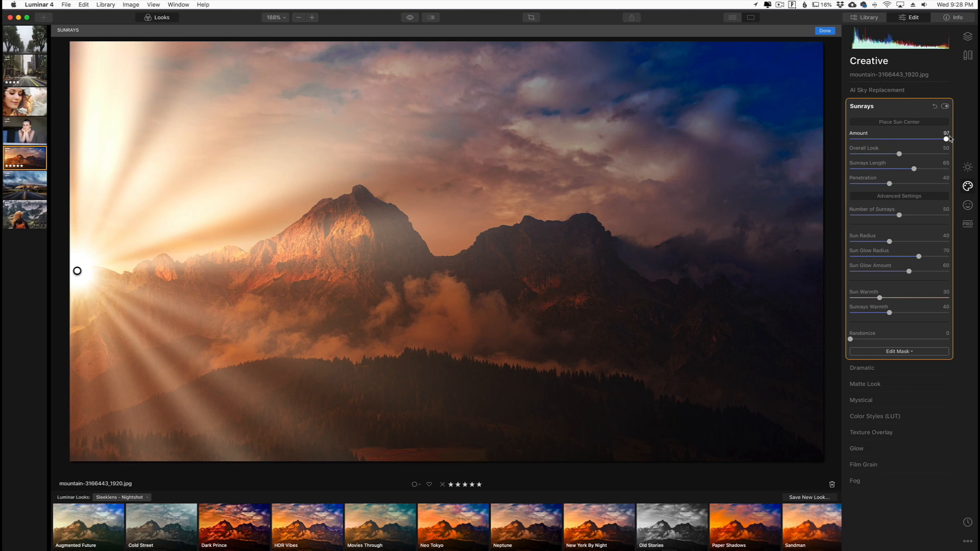
pyautogui.moveTo(949, 138); pyautogui.dragTo(867, 138)
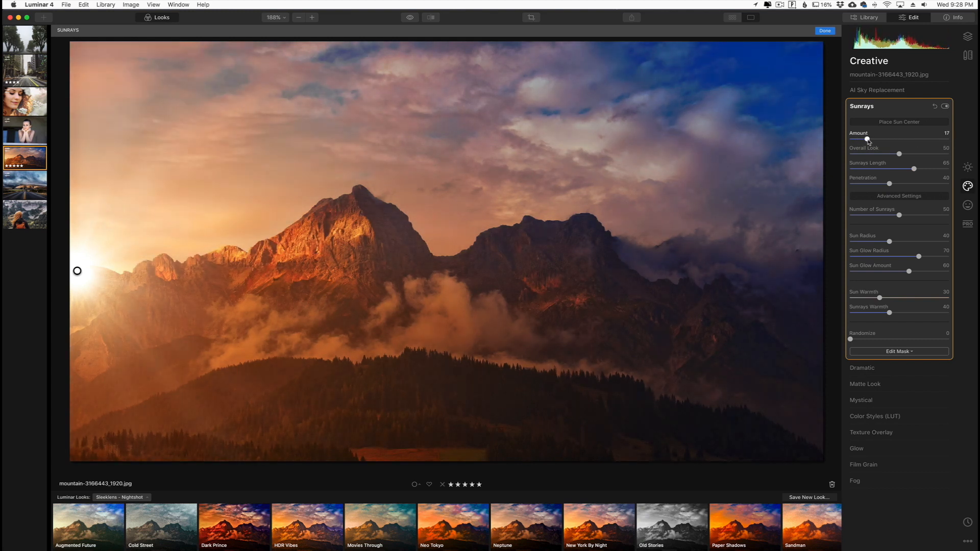
pyautogui.moveTo(867, 140); pyautogui.dragTo(872, 139)
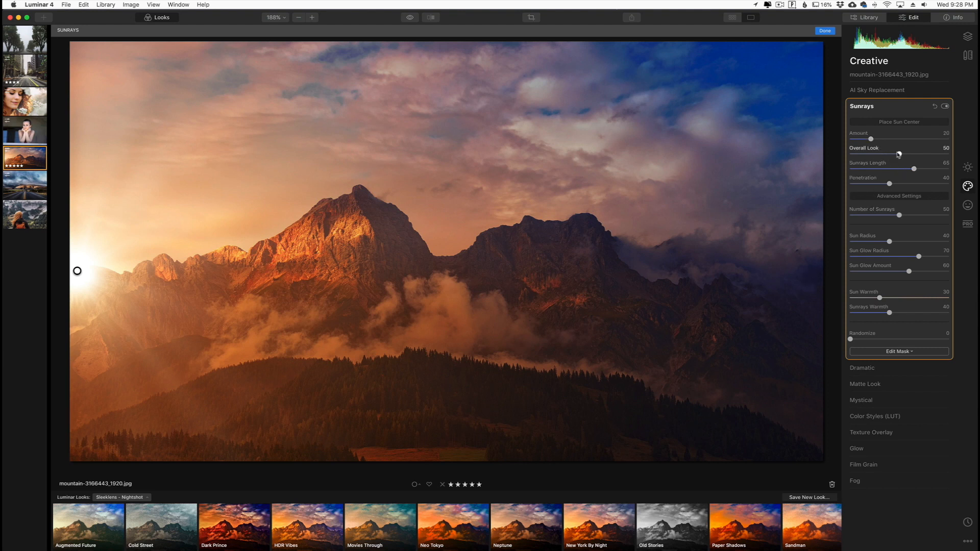
# Test the Overall Look slider across its range and return it to 50
pyautogui.moveTo(898, 155); pyautogui.dragTo(868, 154)
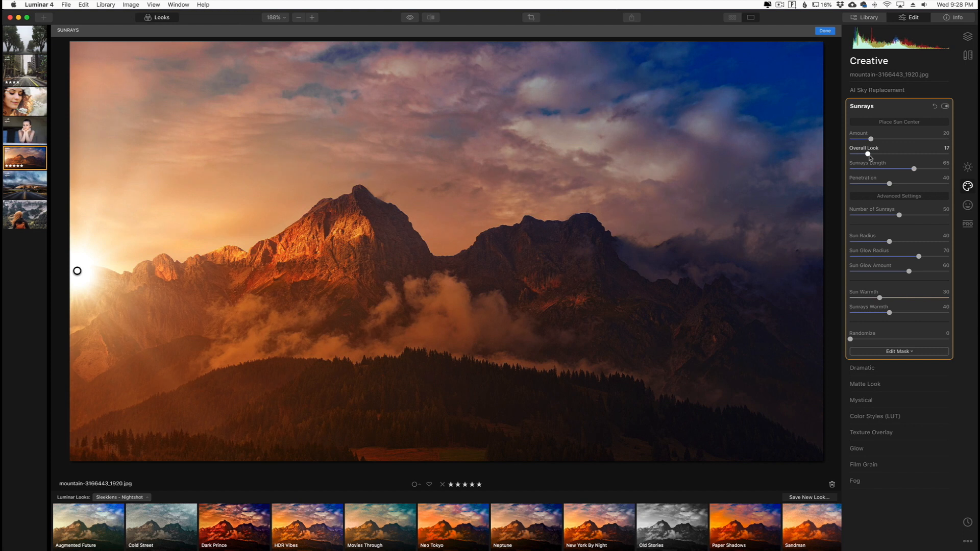
pyautogui.moveTo(868, 154); pyautogui.dragTo(915, 155)
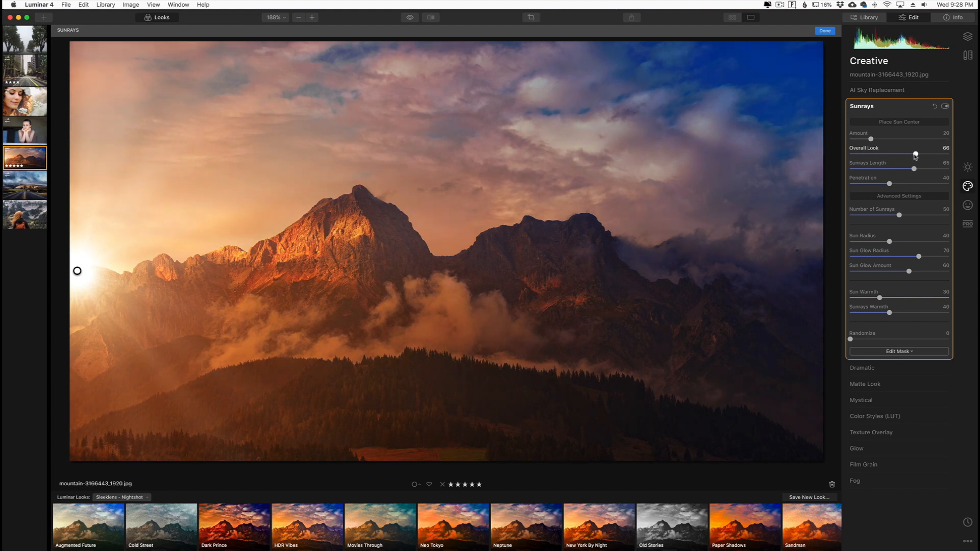
pyautogui.moveTo(915, 154); pyautogui.dragTo(850, 154)
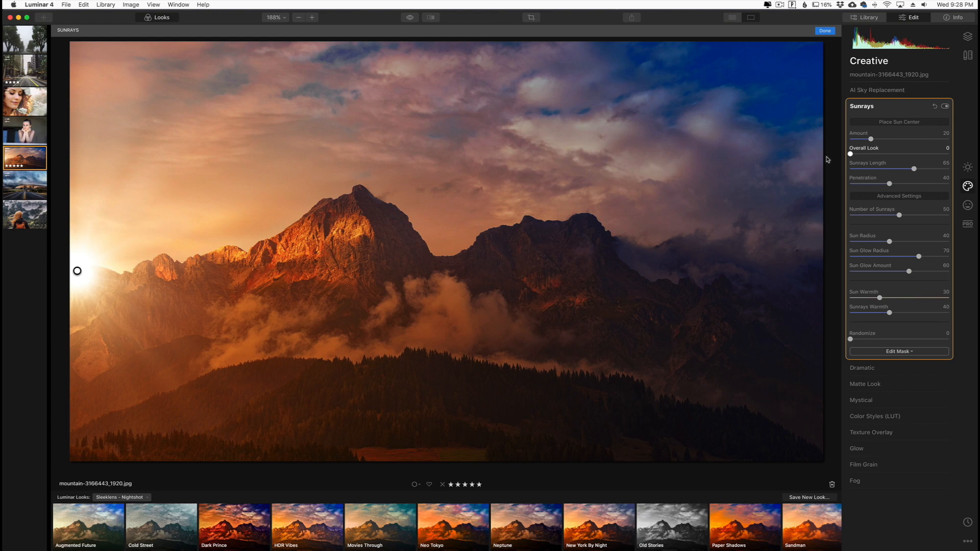
pyautogui.moveTo(850, 155); pyautogui.dragTo(915, 154)
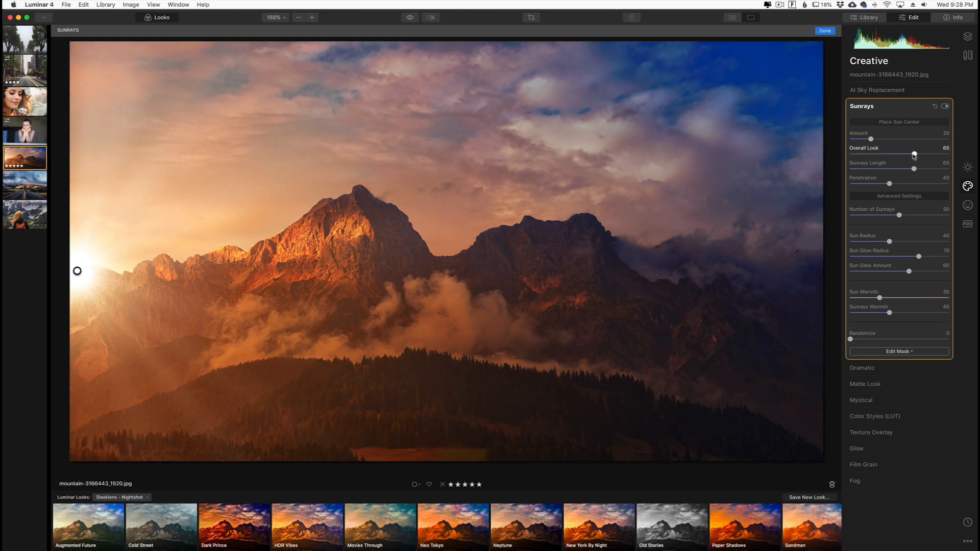
pyautogui.moveTo(915, 154); pyautogui.dragTo(898, 154)
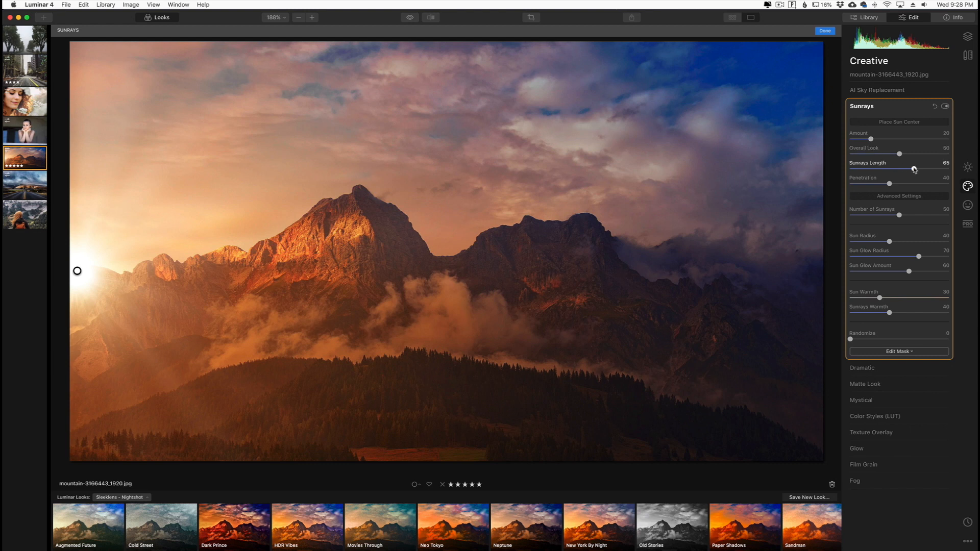
# Test the Sunrays Length from maximum to zero and set it to 40
pyautogui.moveTo(915, 171); pyautogui.dragTo(947, 170)
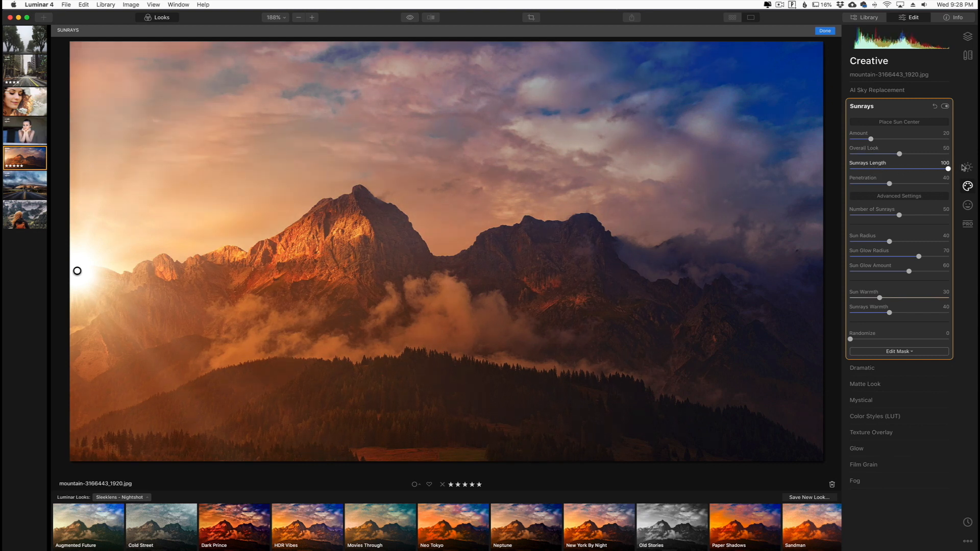
pyautogui.moveTo(947, 170); pyautogui.dragTo(850, 170)
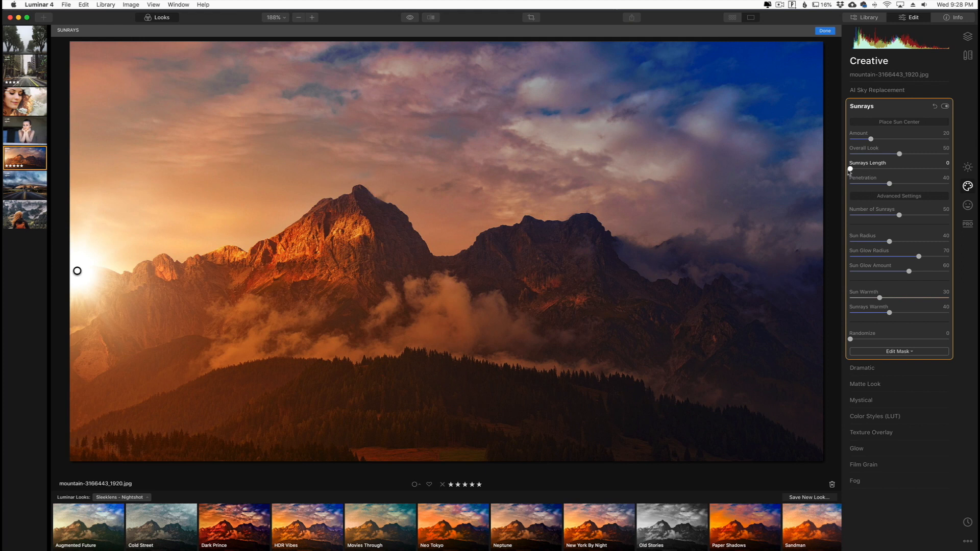
pyautogui.moveTo(850, 170); pyautogui.dragTo(863, 169)
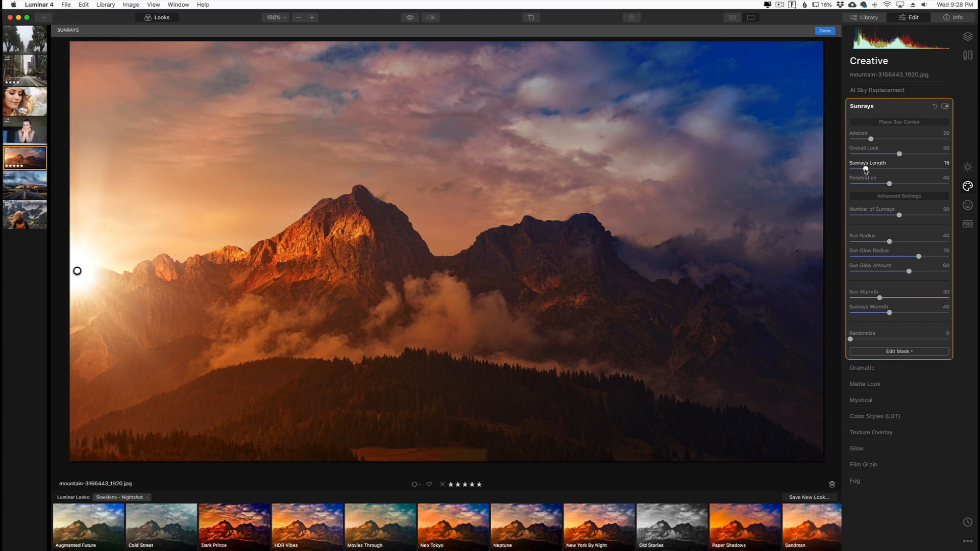
pyautogui.moveTo(876, 170); pyautogui.dragTo(886, 171)
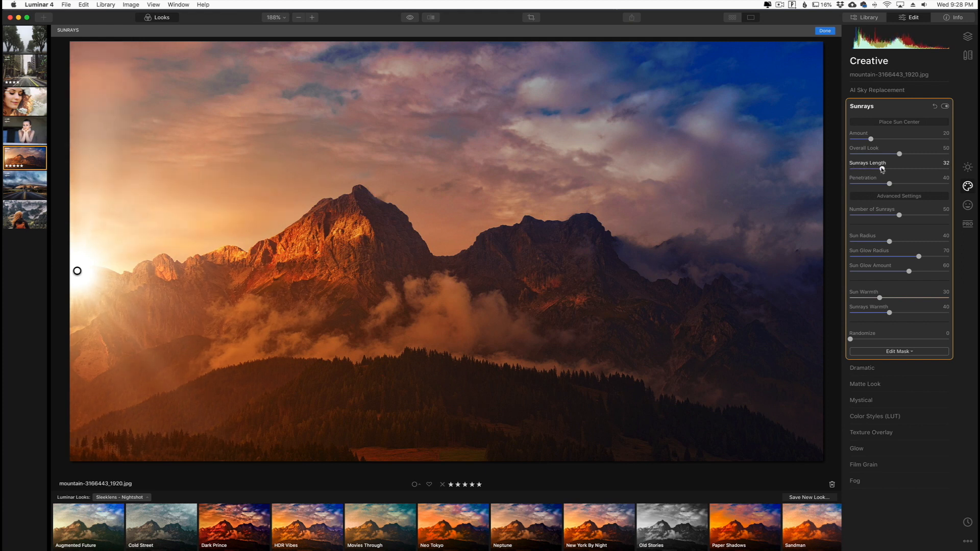
pyautogui.moveTo(884, 170); pyautogui.dragTo(890, 170)
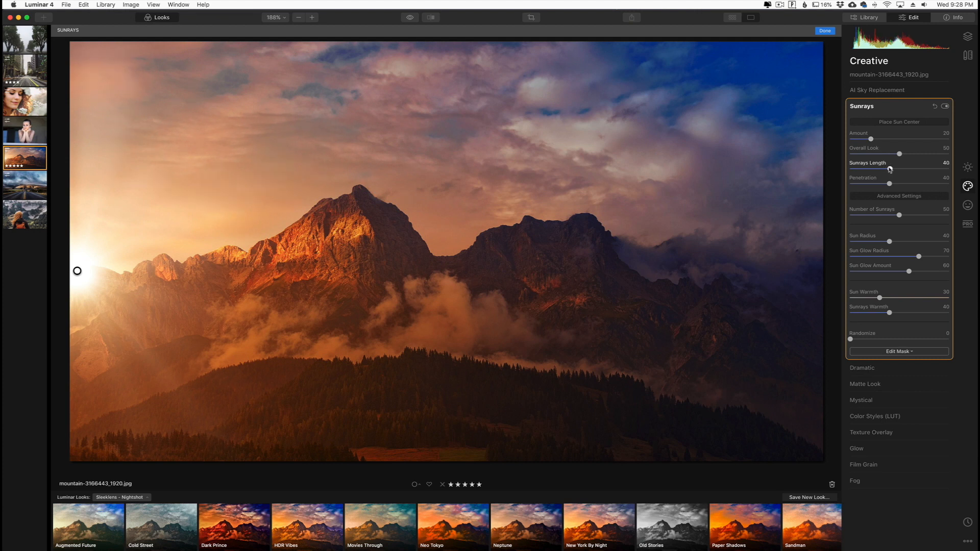
pyautogui.moveTo(890, 190)
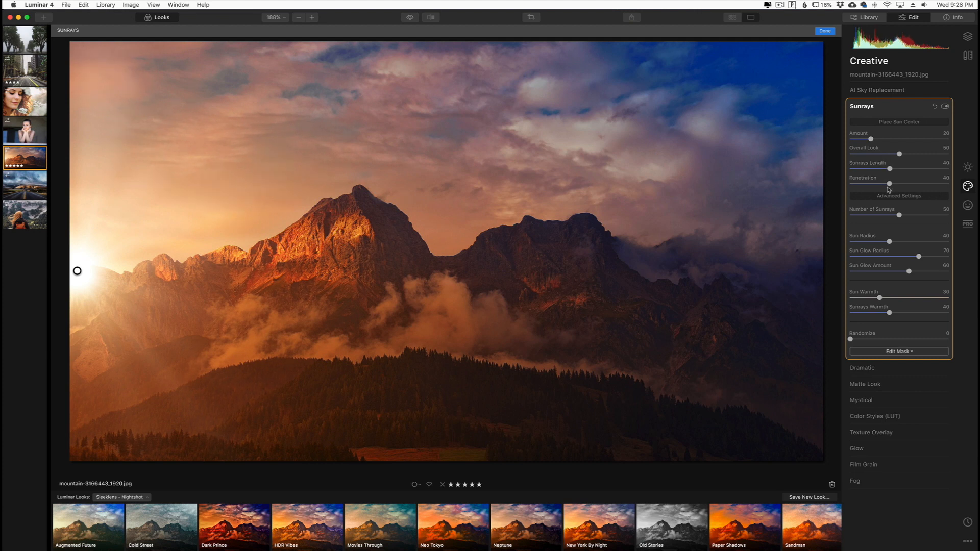
# Lower the ray Penetration from 61 to 33
pyautogui.moveTo(889, 182); pyautogui.dragTo(907, 183)
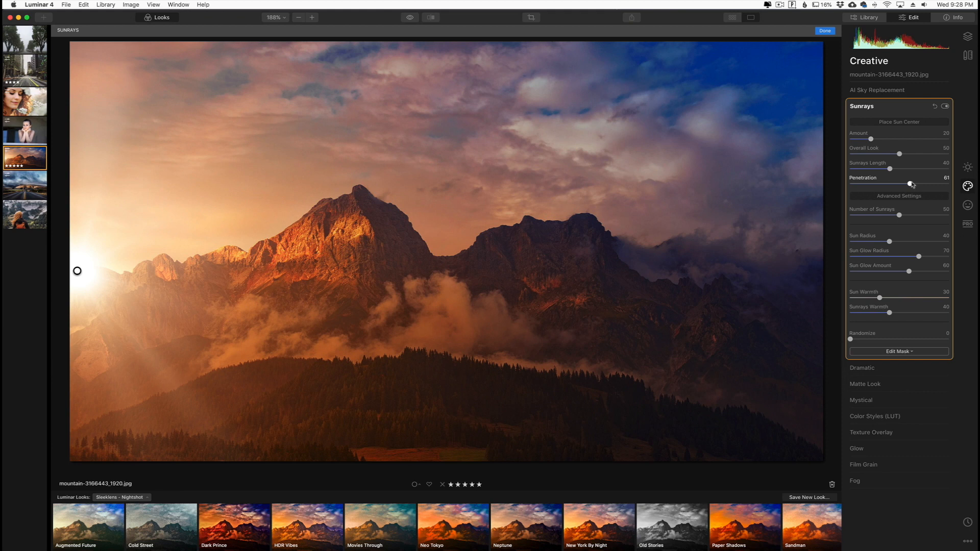
pyautogui.moveTo(909, 184); pyautogui.dragTo(882, 184)
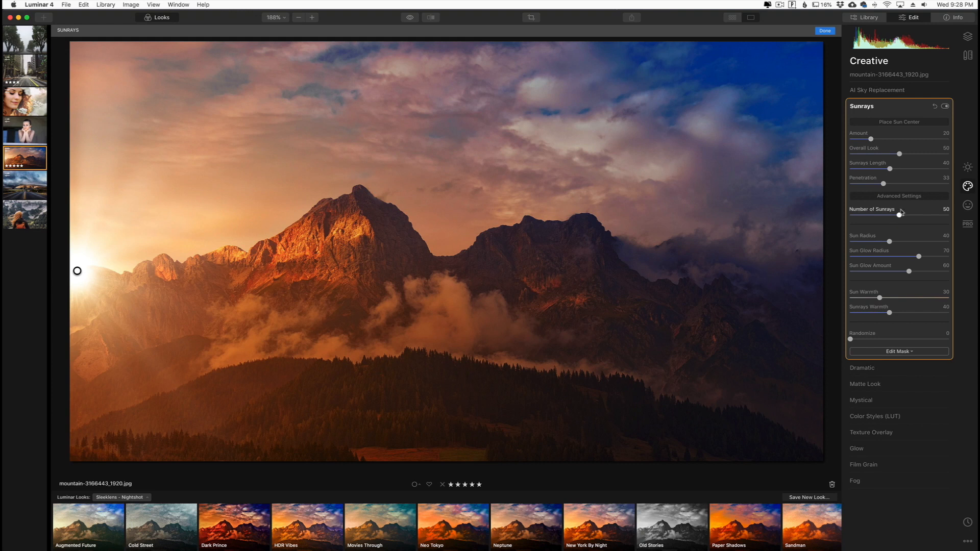
pyautogui.moveTo(886, 183)
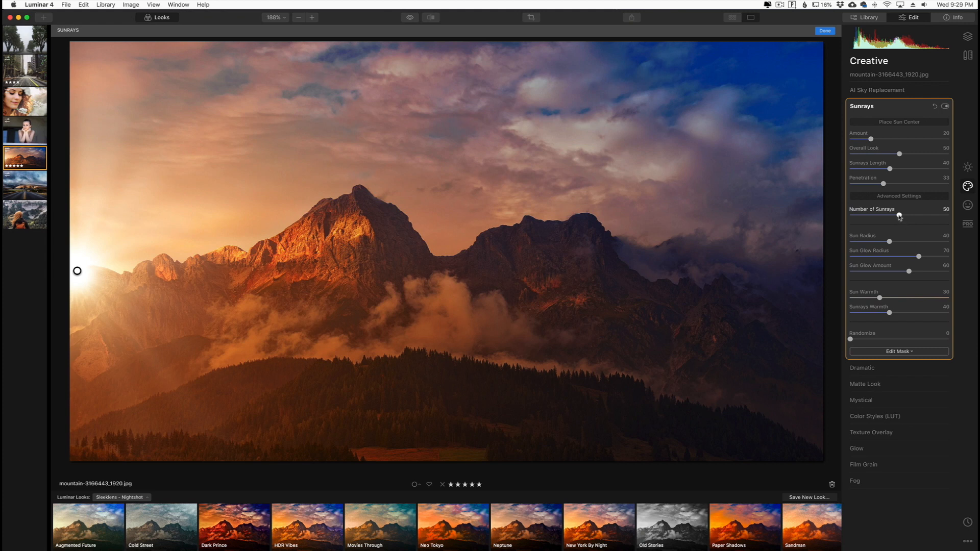
# Set the Number of Sunrays to 32 after trying zero and about 45
pyautogui.moveTo(898, 215); pyautogui.dragTo(851, 215)
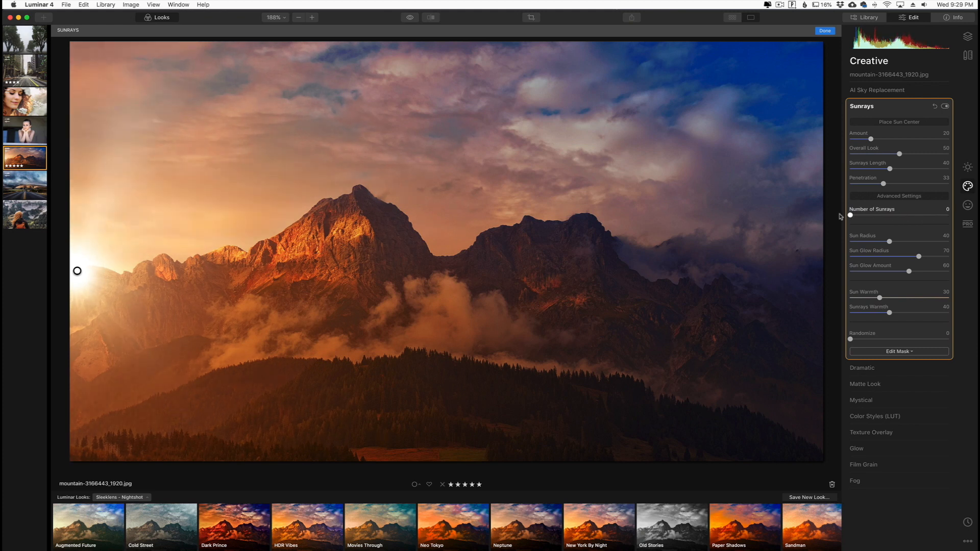
pyautogui.moveTo(851, 215); pyautogui.dragTo(895, 216)
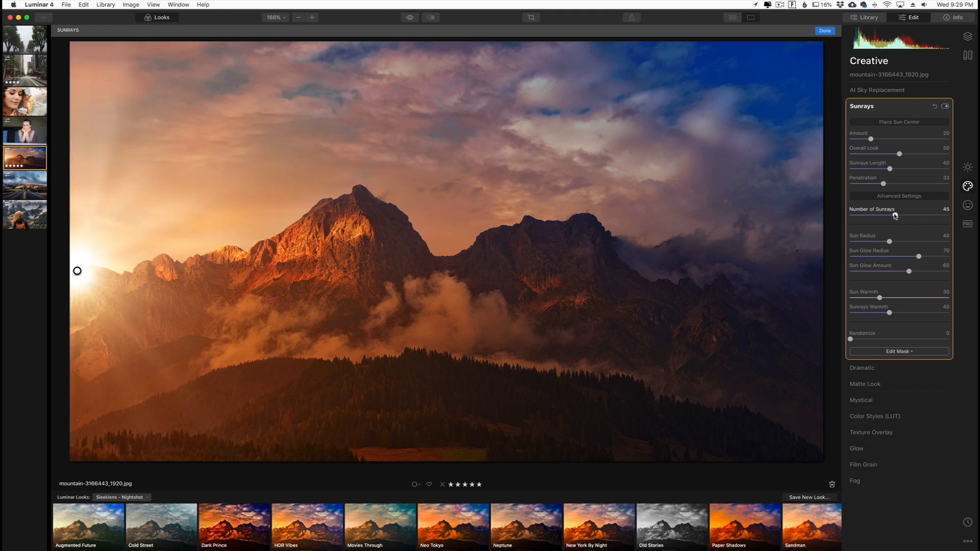
pyautogui.moveTo(898, 216); pyautogui.dragTo(882, 216)
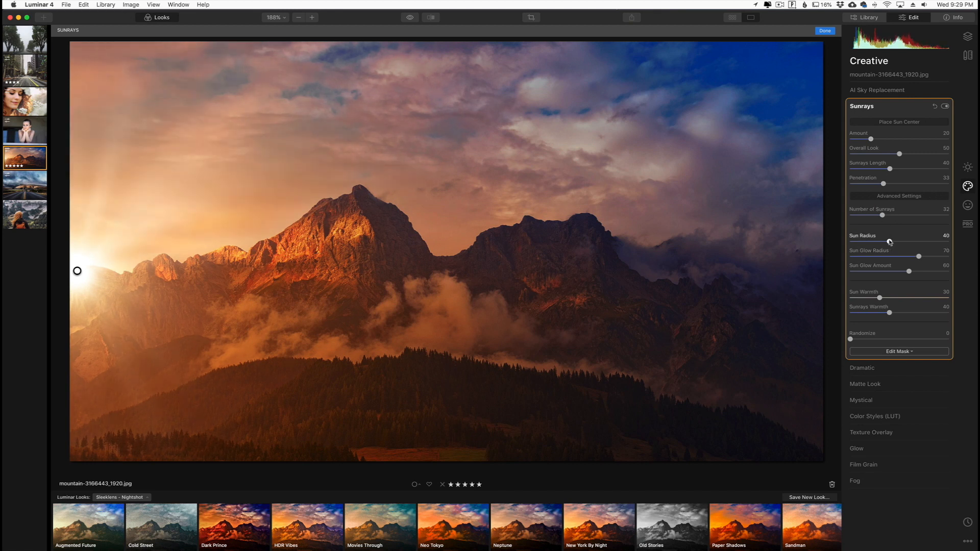
# Enlarge the Sun Radius, then settle it at 48
pyautogui.moveTo(889, 243); pyautogui.dragTo(942, 243)
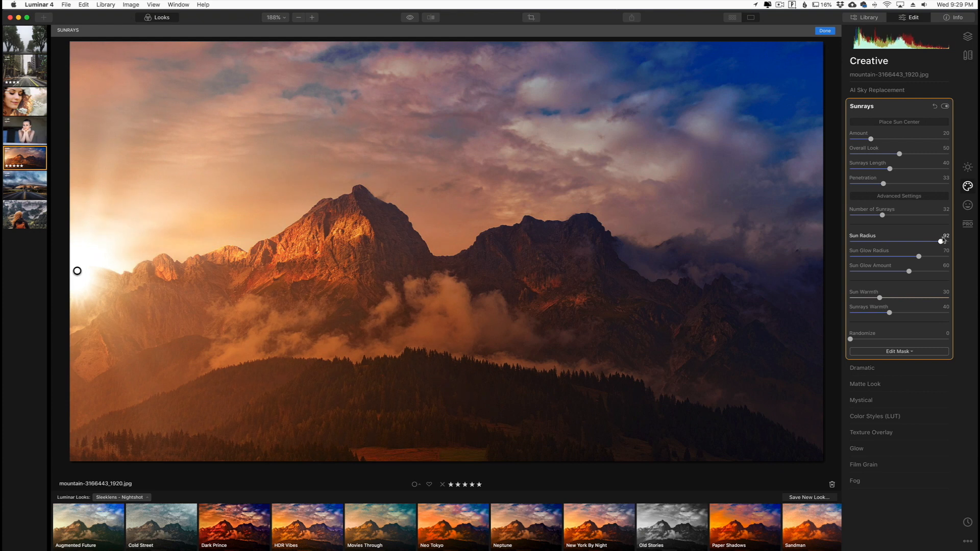
pyautogui.moveTo(942, 241); pyautogui.dragTo(900, 241)
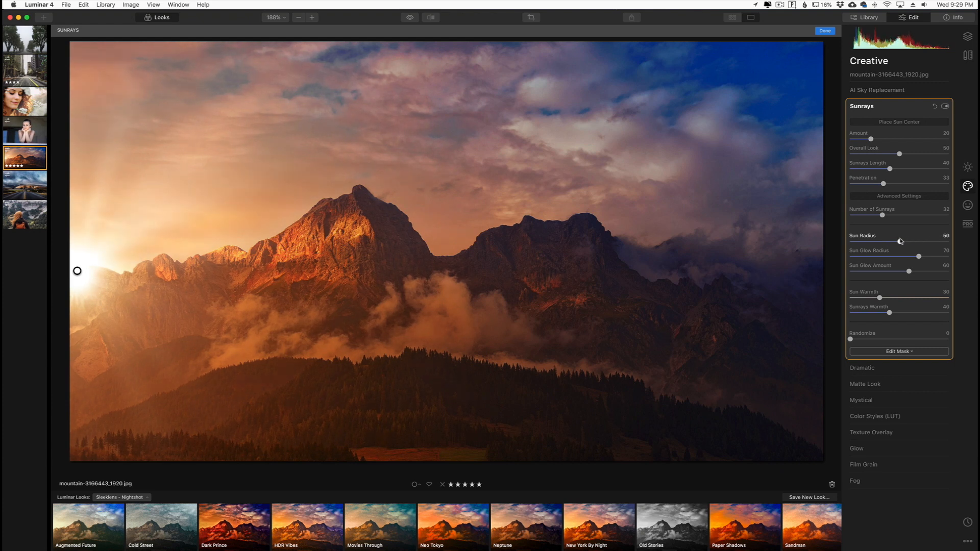
pyautogui.moveTo(900, 242); pyautogui.dragTo(905, 242)
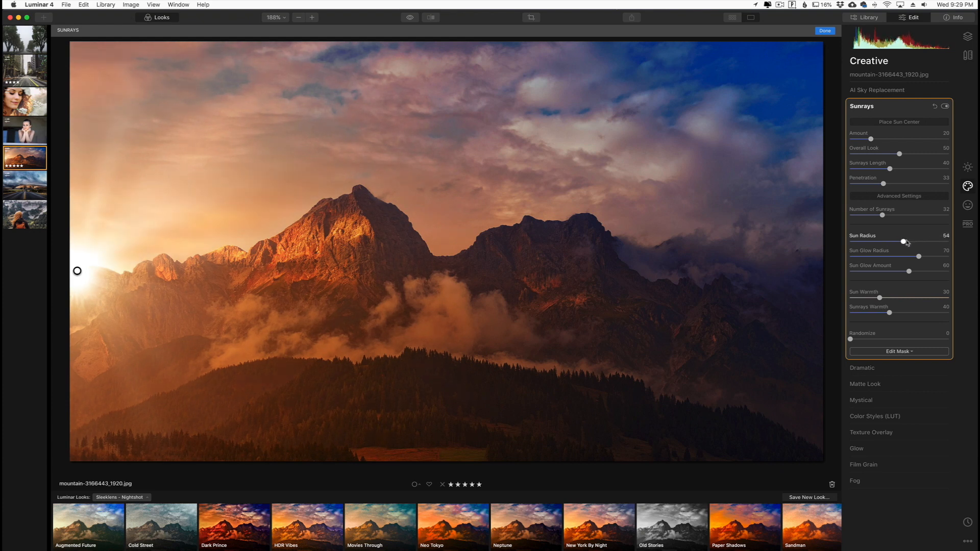
pyautogui.moveTo(905, 242); pyautogui.dragTo(898, 242)
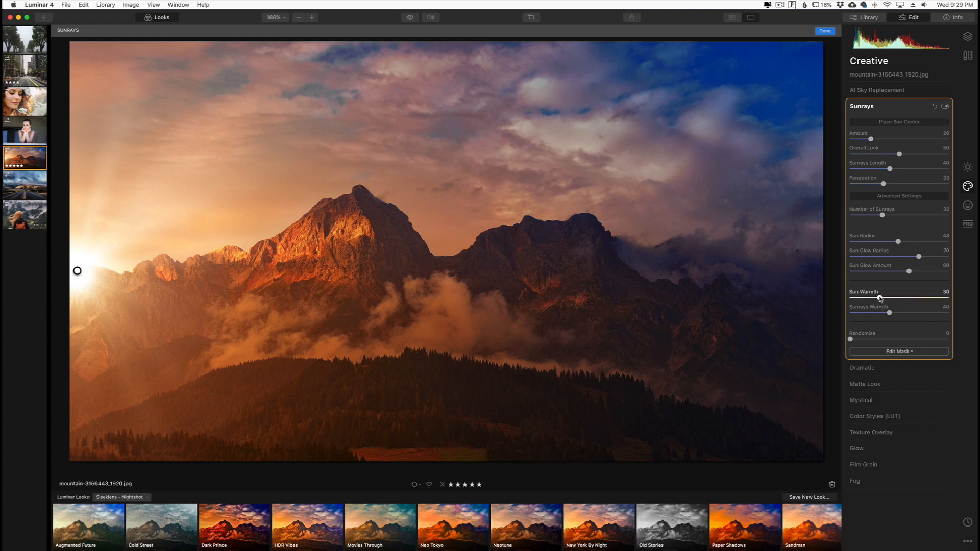
# Try the Sun Warmth across its range and set it to 55
pyautogui.moveTo(875, 297); pyautogui.dragTo(886, 297)
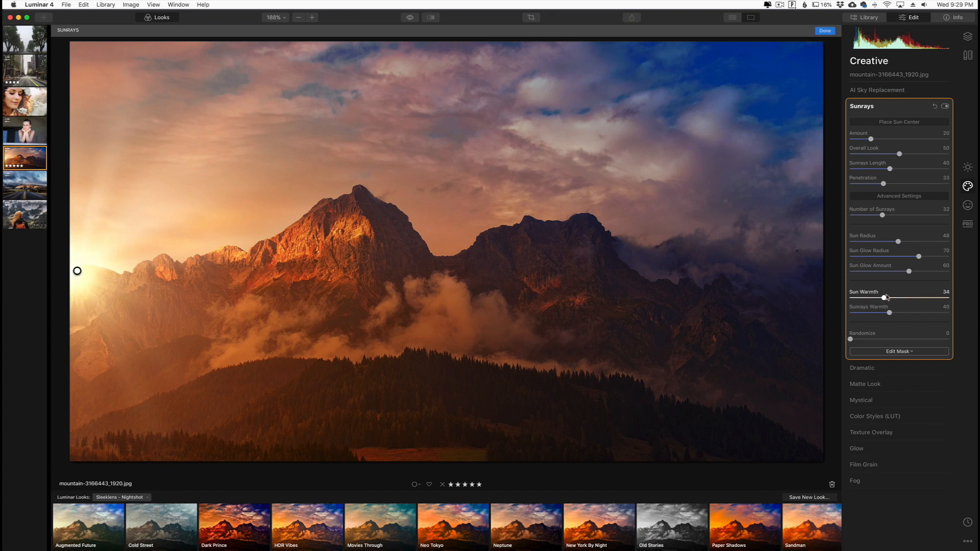
pyautogui.moveTo(886, 297); pyautogui.dragTo(849, 297)
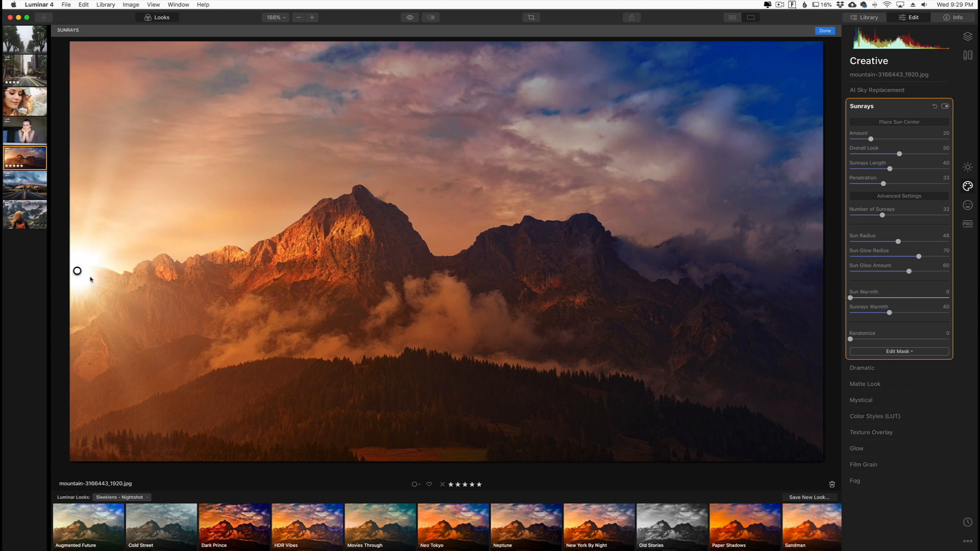
pyautogui.moveTo(851, 297); pyautogui.dragTo(865, 297)
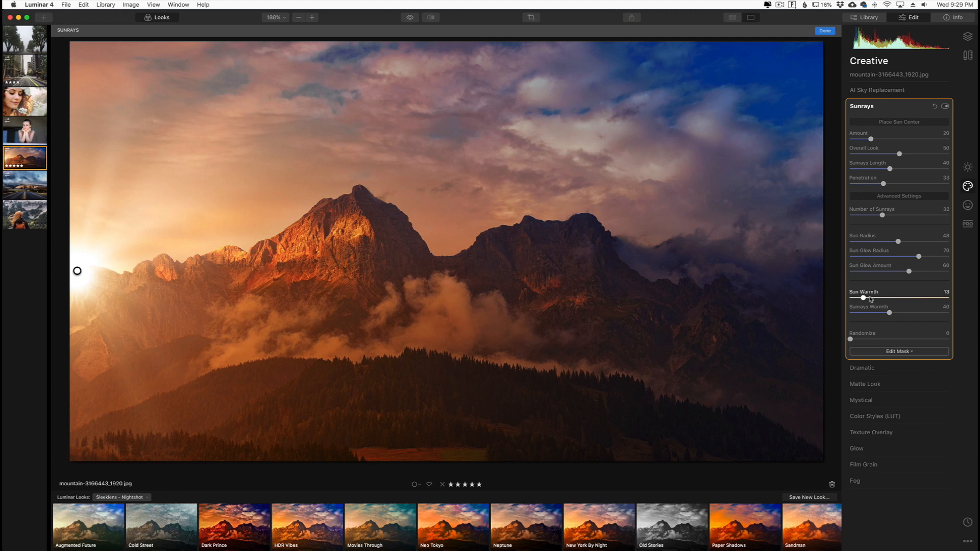
pyautogui.moveTo(865, 297); pyautogui.dragTo(905, 297)
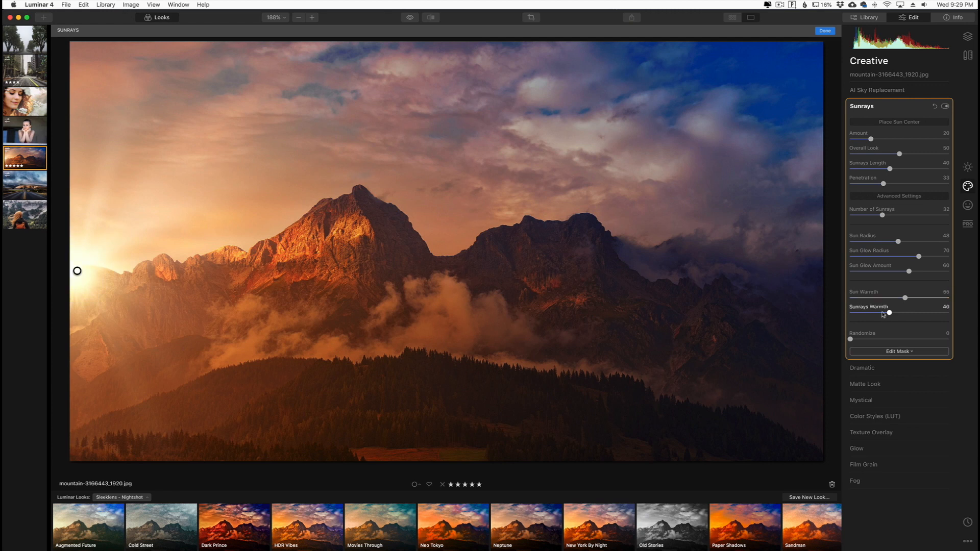
pyautogui.moveTo(209, 335)
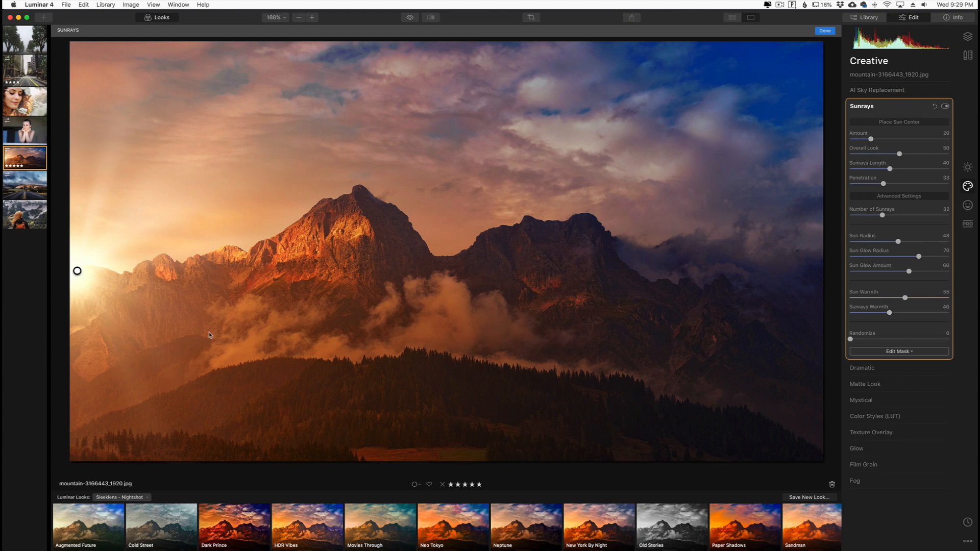
# Raise the Sunrays Warmth from 40 up to 82
pyautogui.moveTo(895, 312); pyautogui.dragTo(922, 313)
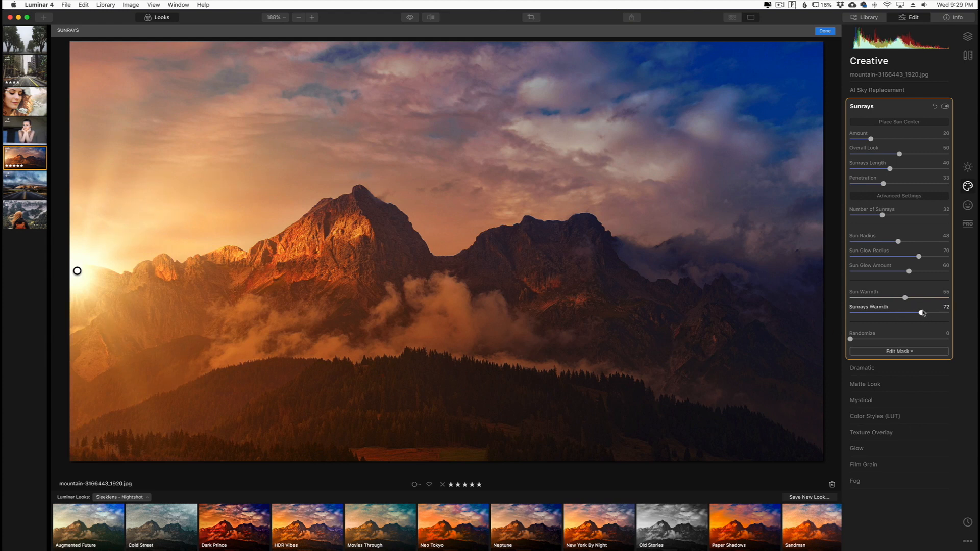
pyautogui.moveTo(921, 312); pyautogui.dragTo(925, 313)
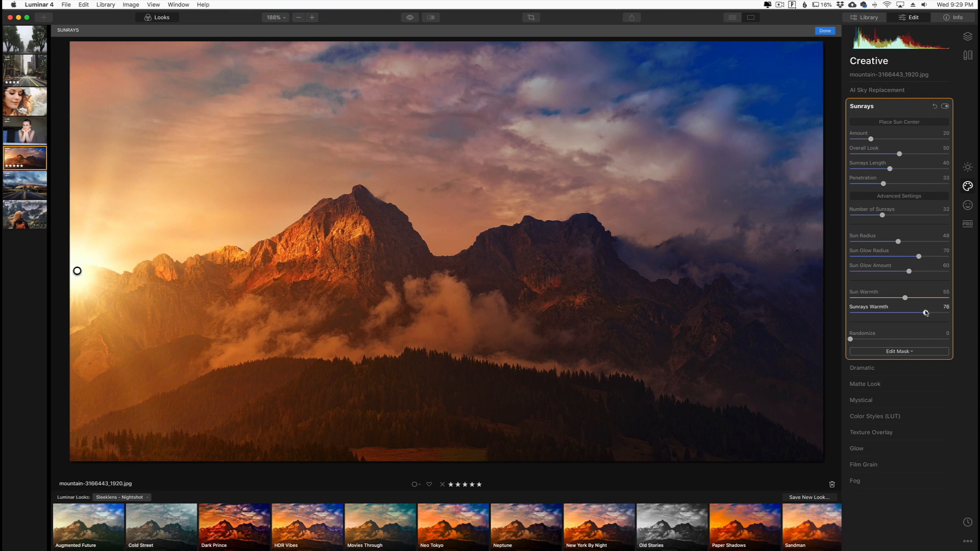
pyautogui.moveTo(925, 312); pyautogui.dragTo(931, 313)
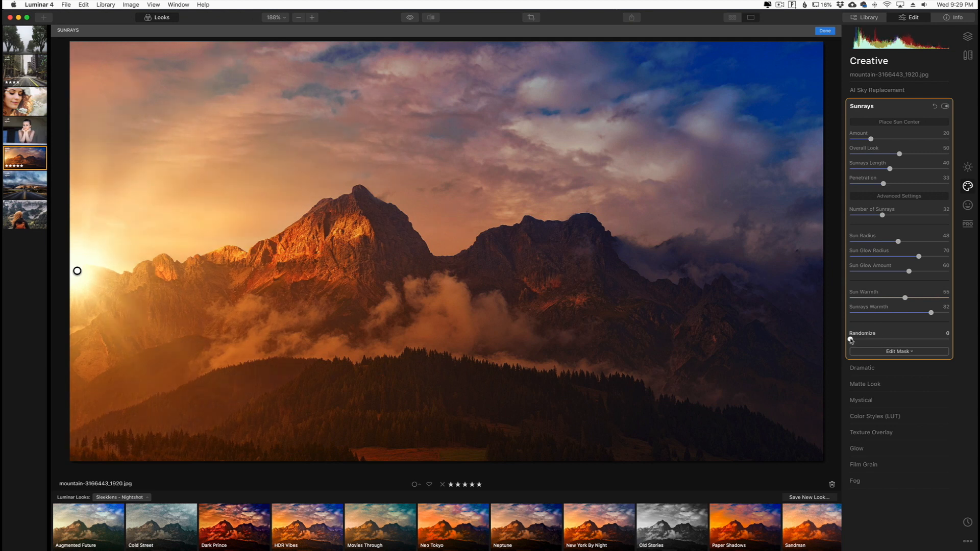
# Randomize the ray pattern to 67, then settle it at 34
pyautogui.moveTo(849, 339); pyautogui.dragTo(911, 339)
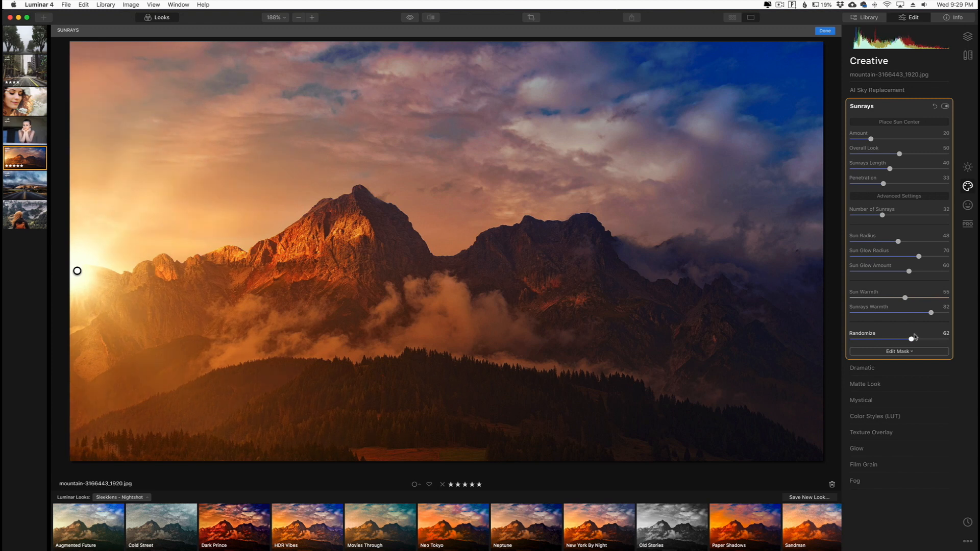
pyautogui.moveTo(911, 339); pyautogui.dragTo(884, 338)
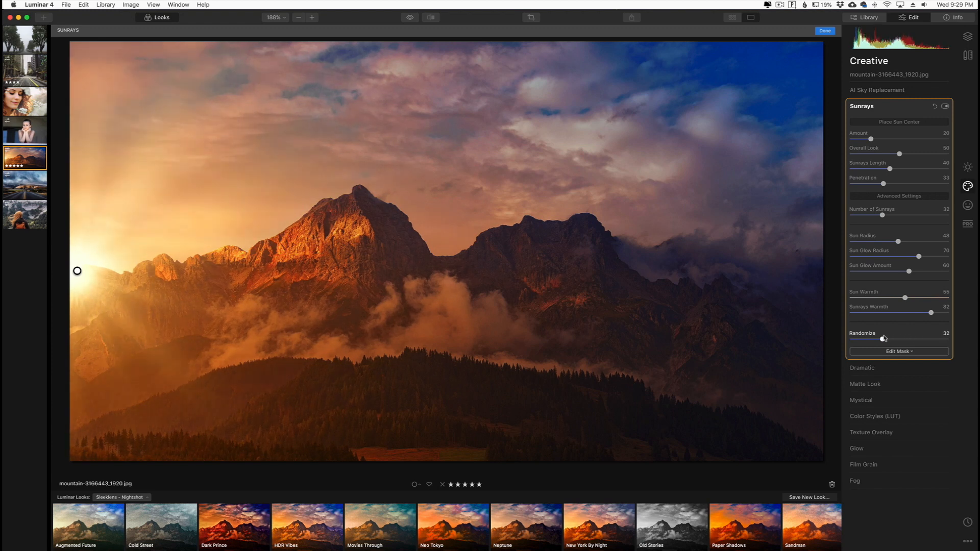
pyautogui.moveTo(880, 337); pyautogui.dragTo(884, 337)
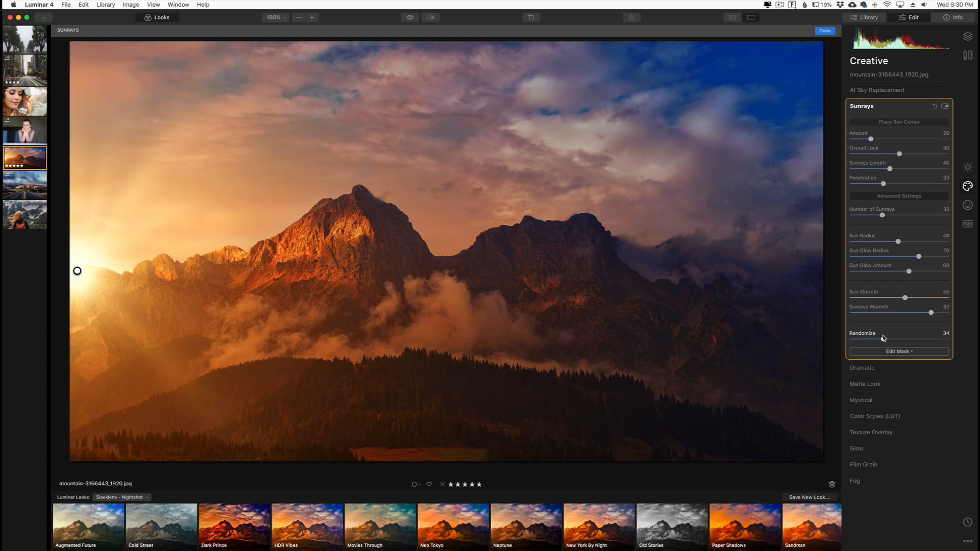
pyautogui.moveTo(407, 24)
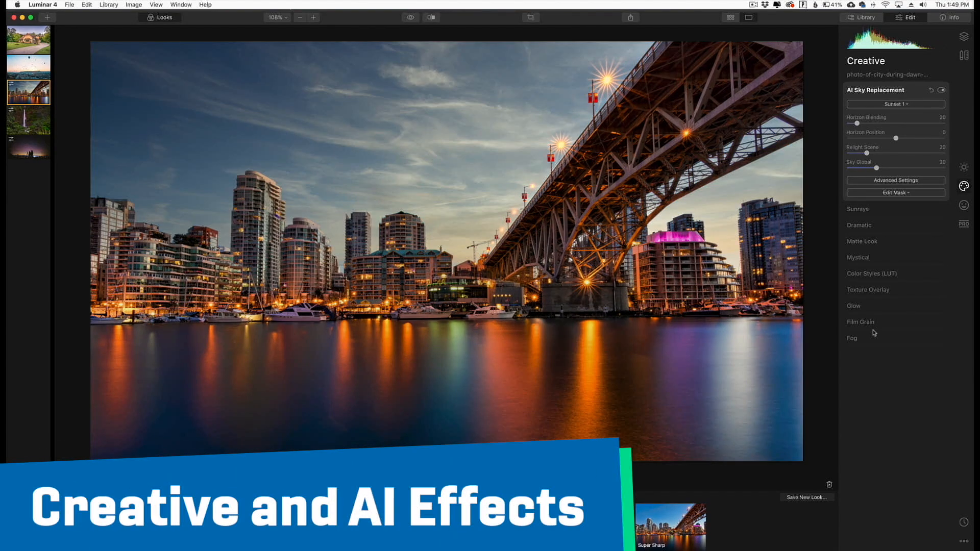
# Switch to the close-up portrait image and show its Portrait Enhancer settings
pyautogui.click(895, 104)
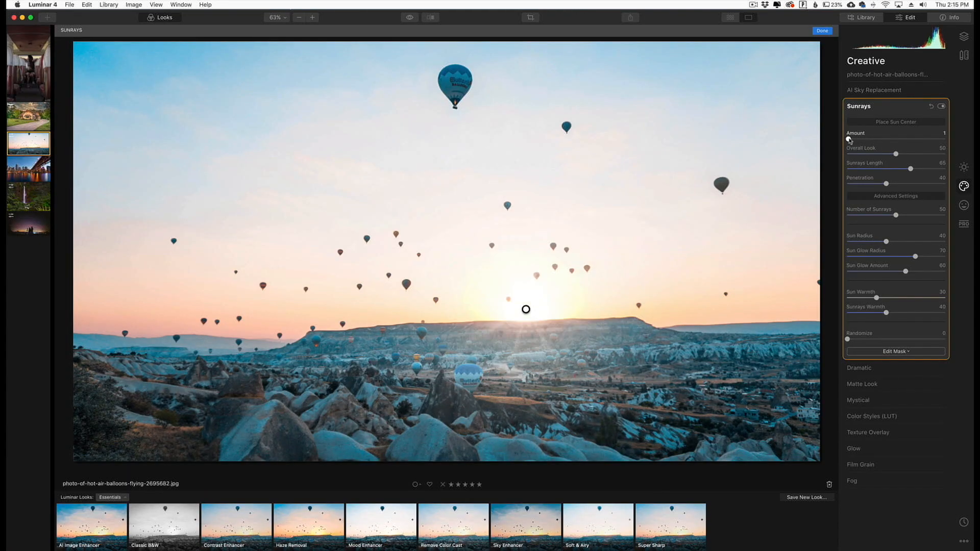
pyautogui.click(28, 54)
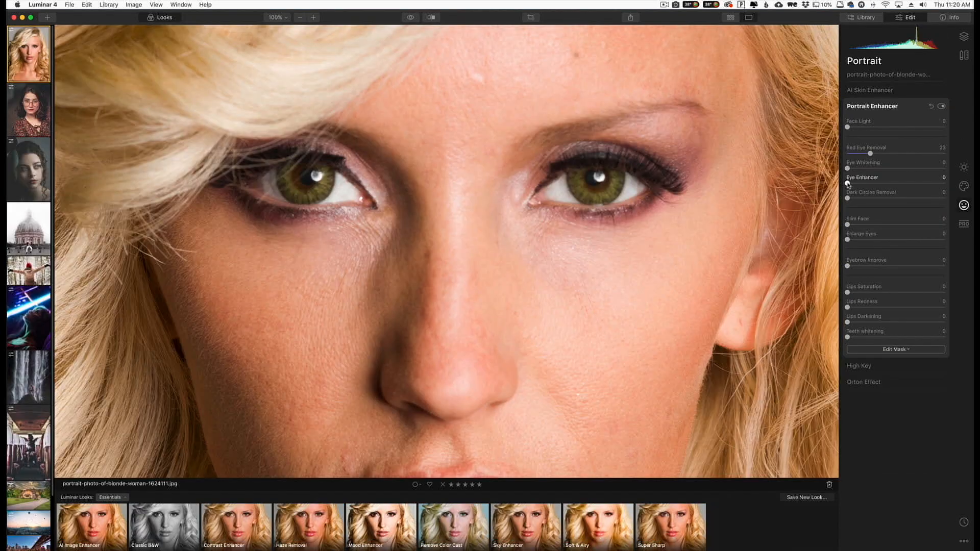